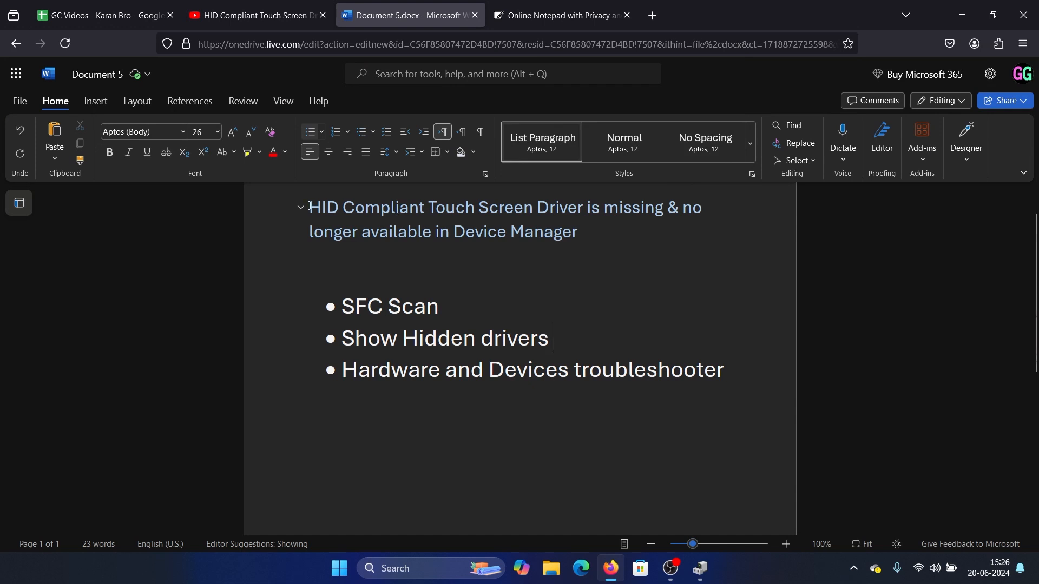
pyautogui.moveTo(662, 229)
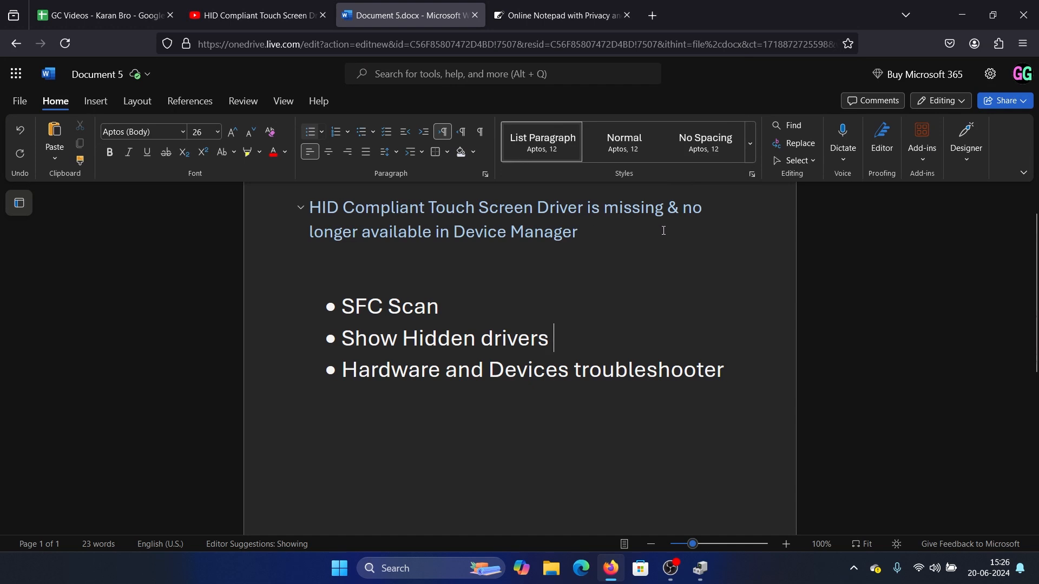
pyautogui.moveTo(579, 236)
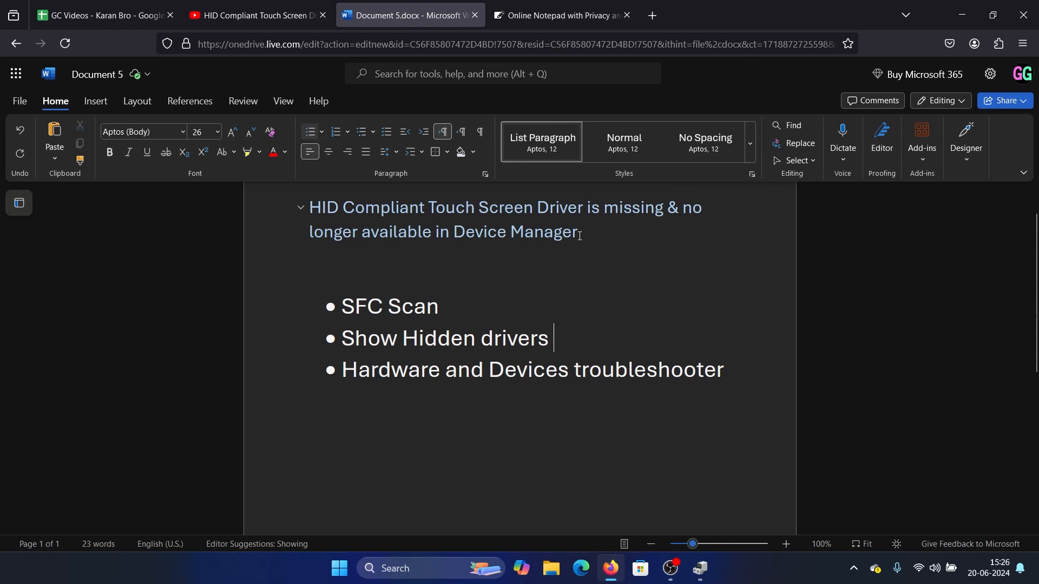
pyautogui.moveTo(623, 237)
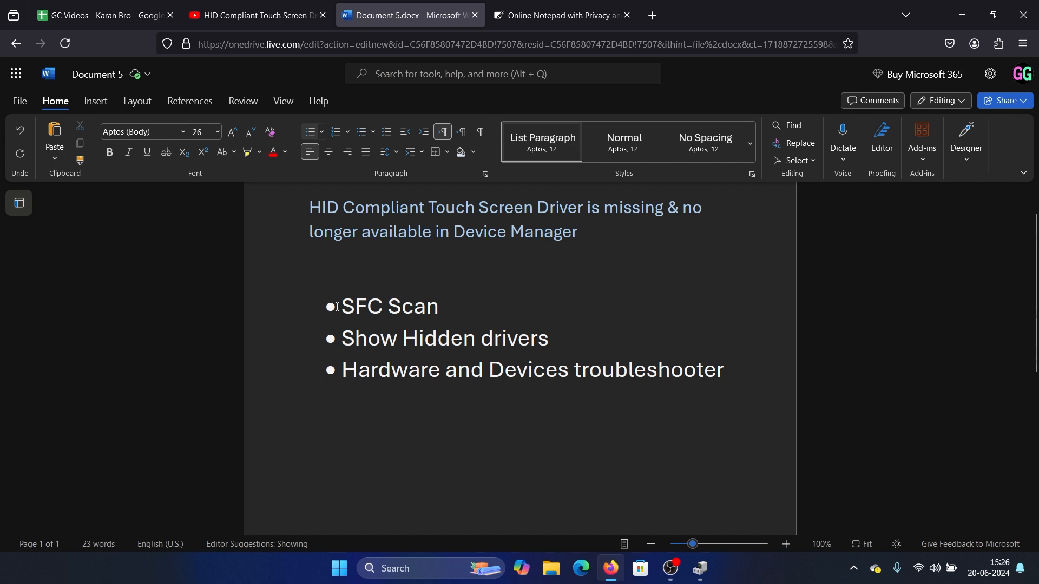
# - Launch Command Prompt with administrator rights from Windows search
pyautogui.doubleClick(387, 306)
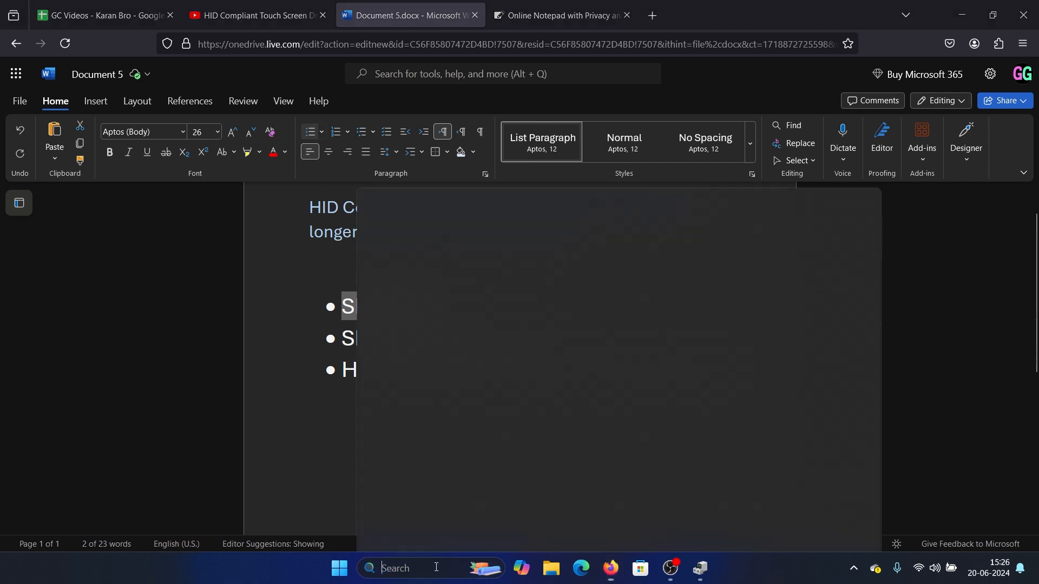
pyautogui.write('command prompt')
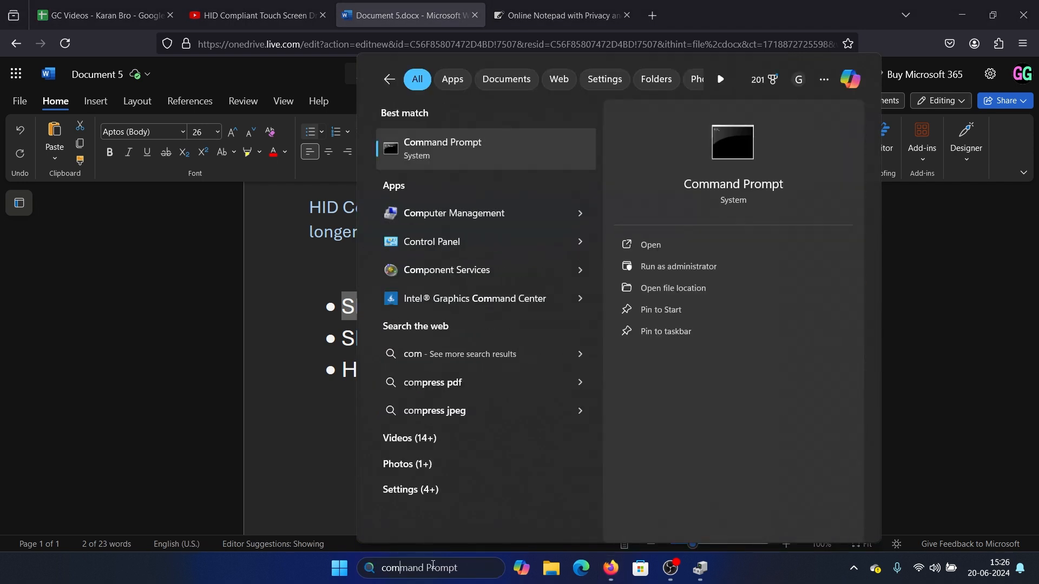
pyautogui.click(678, 267)
pyautogui.write('sfc')
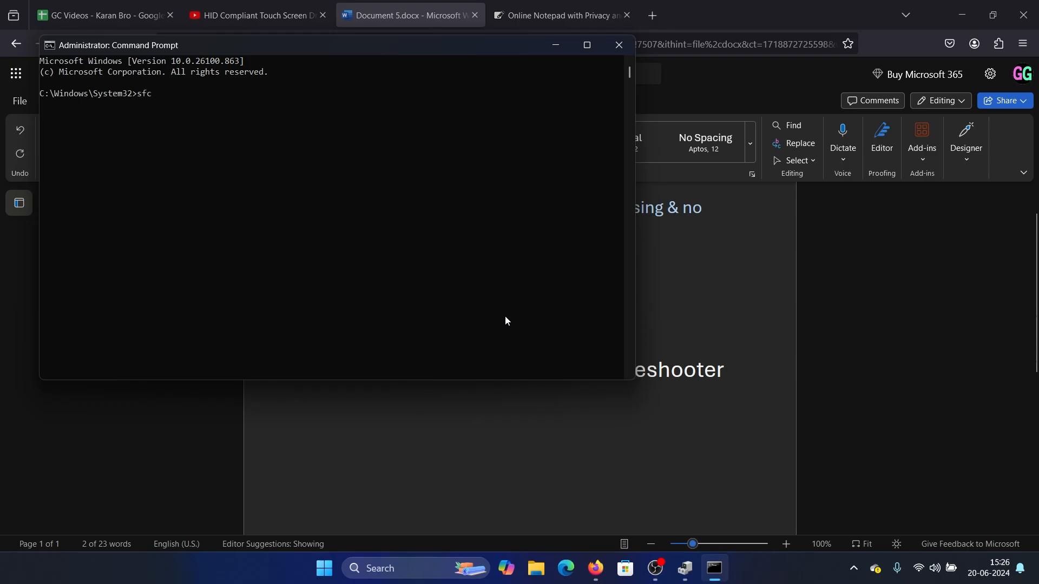
# - Run sfc /scannow to start the system file check, then return to the Word notes
pyautogui.write('/scanno')
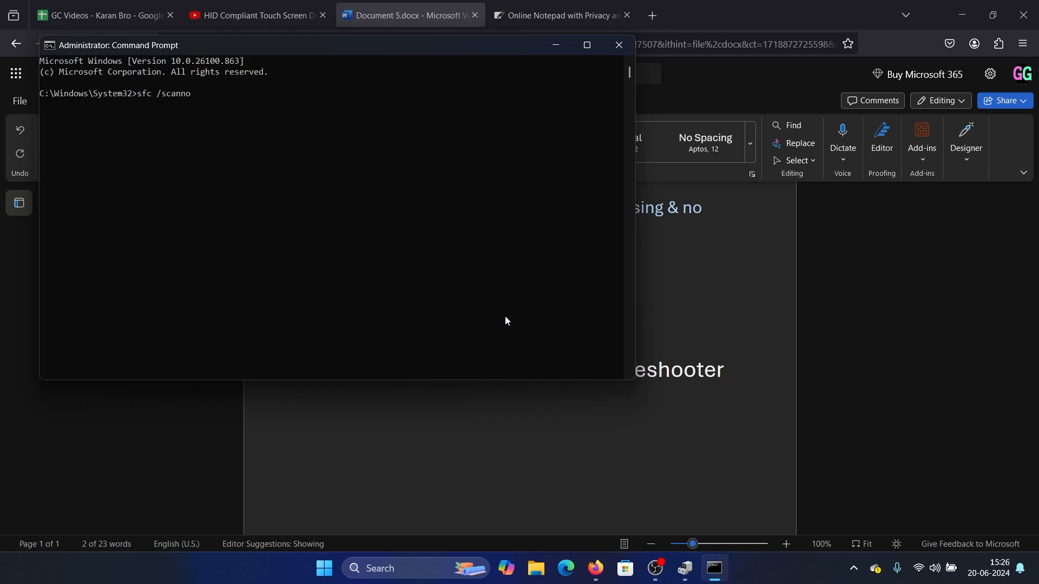
pyautogui.press('Return')
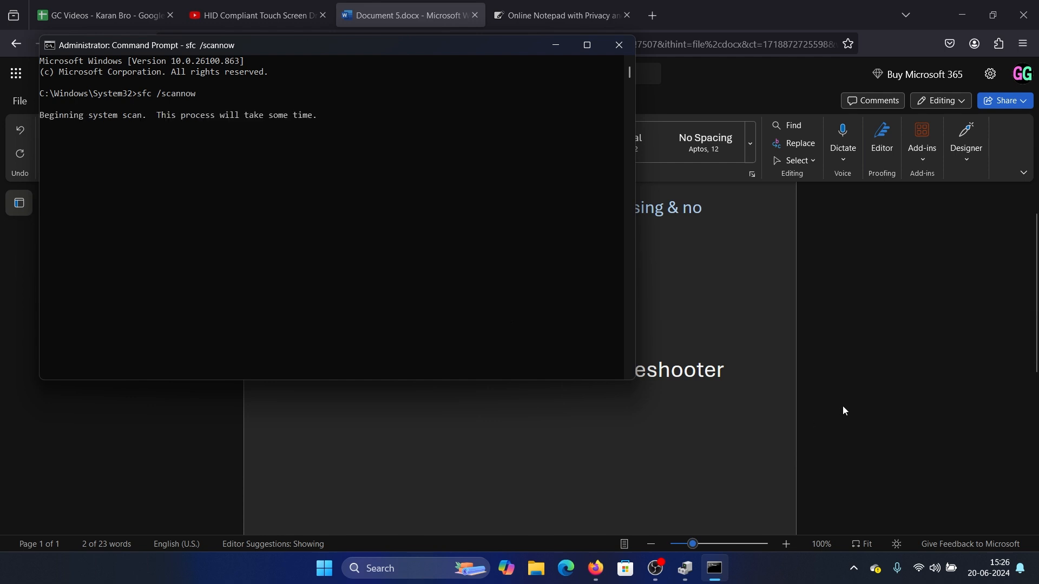
pyautogui.click(617, 45)
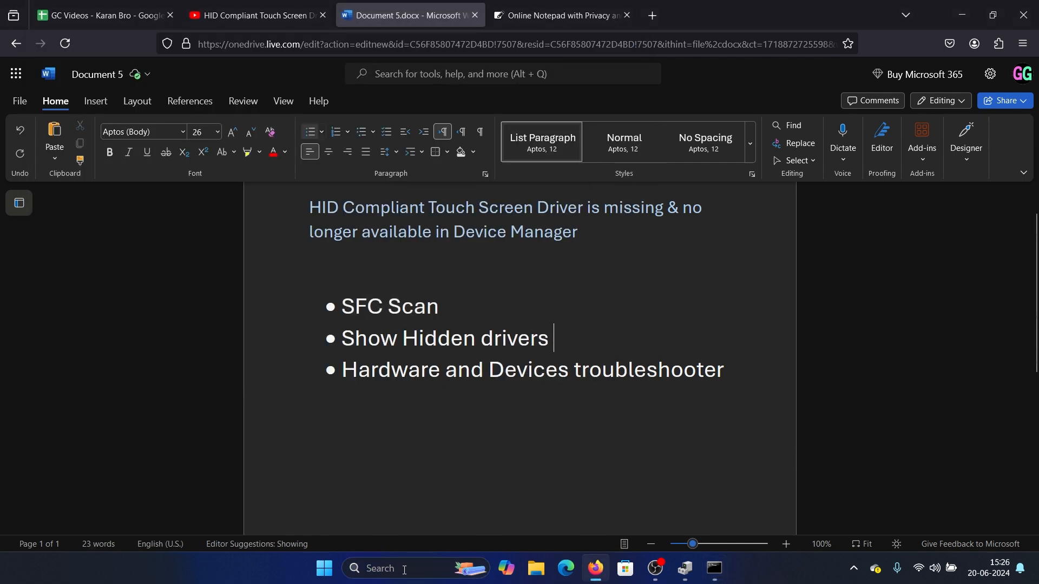
# - Launch Device Manager from Windows search and show its device list
pyautogui.write('device Manager')
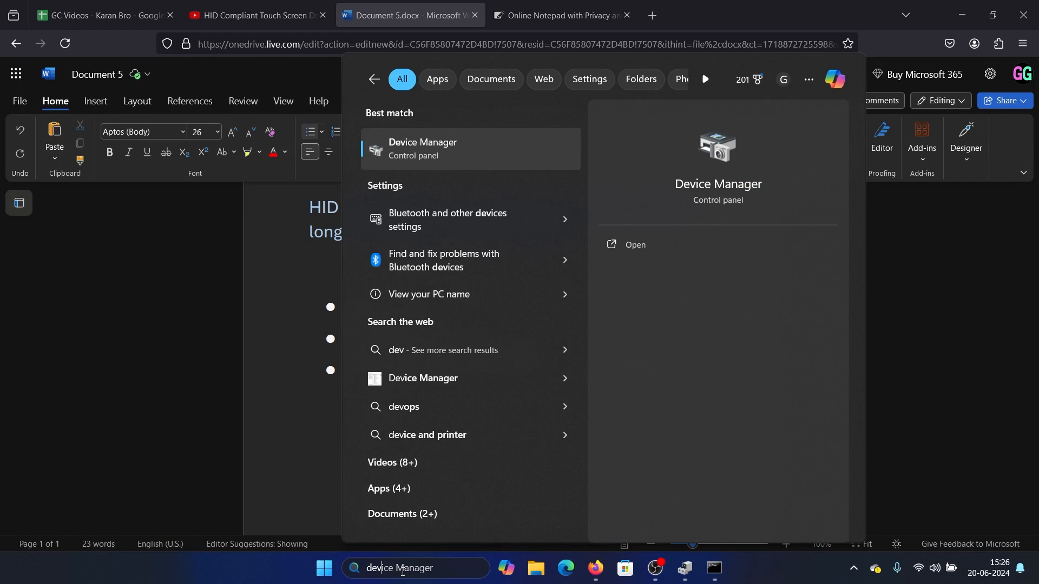
pyautogui.click(633, 244)
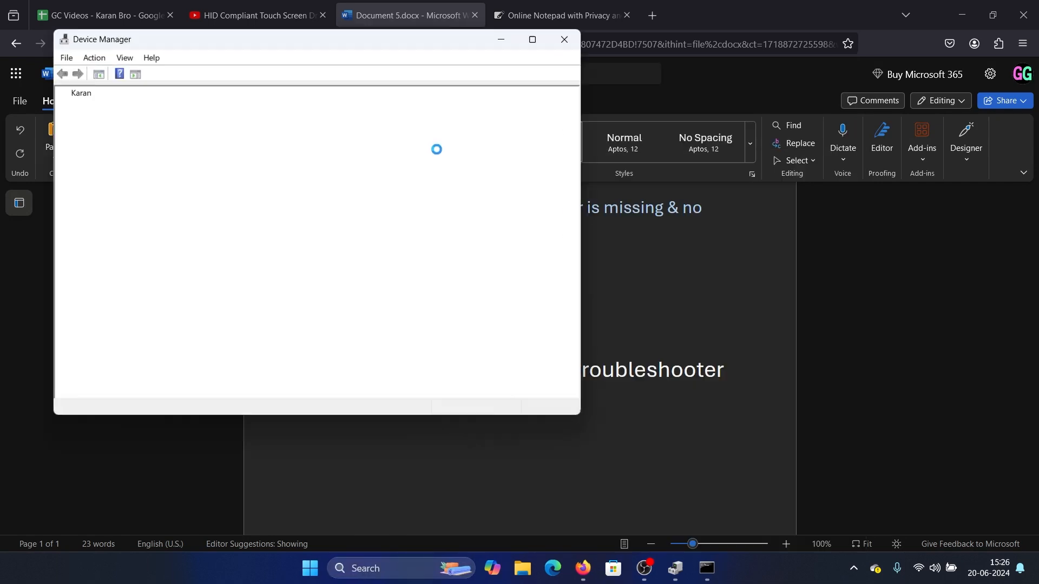
pyautogui.click(123, 57)
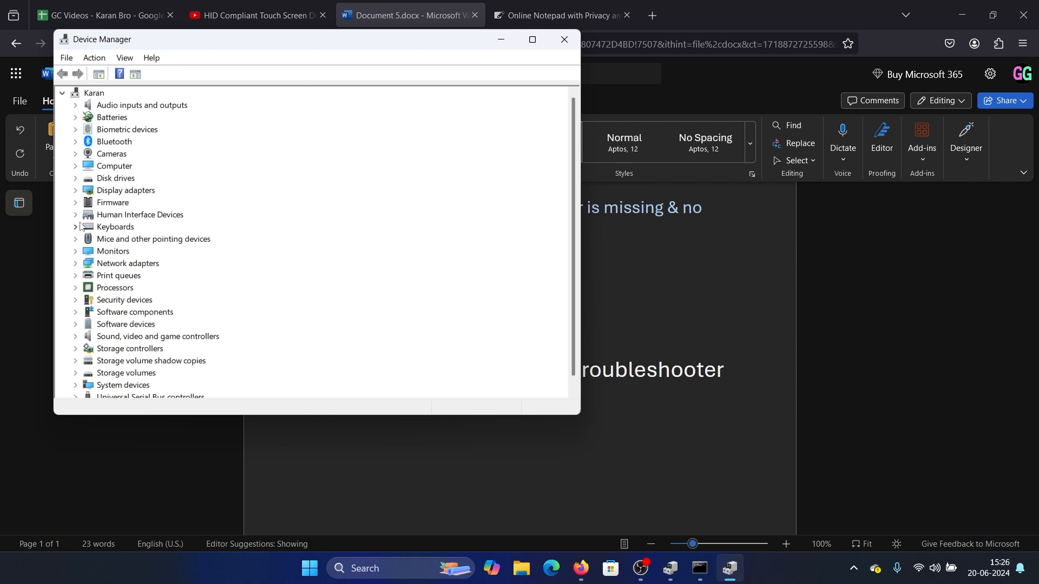
# - Expand Human Interface Devices to check for the touchscreen driver, then return to Word
pyautogui.click(74, 214)
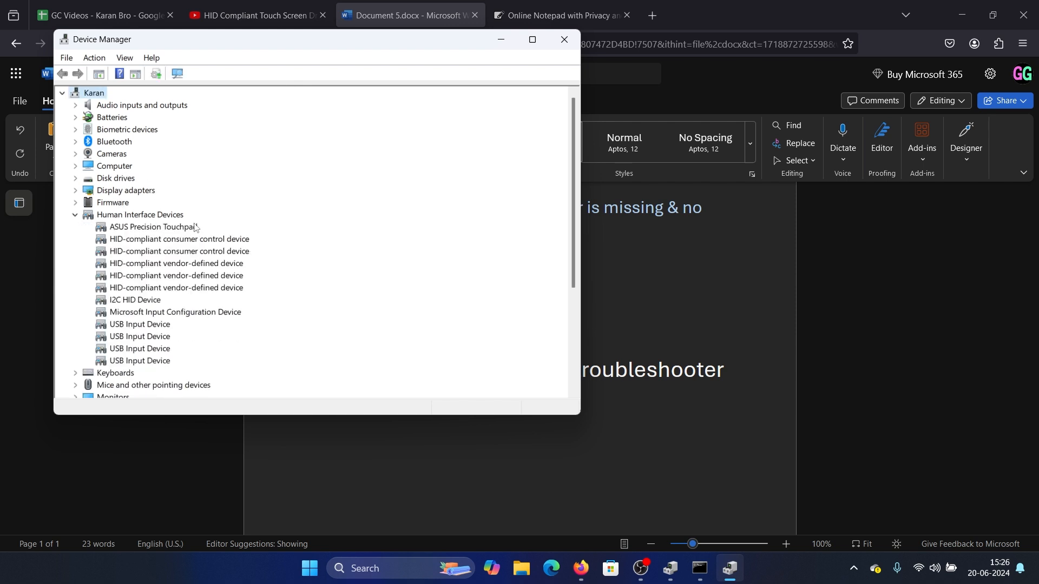
pyautogui.moveTo(242, 320)
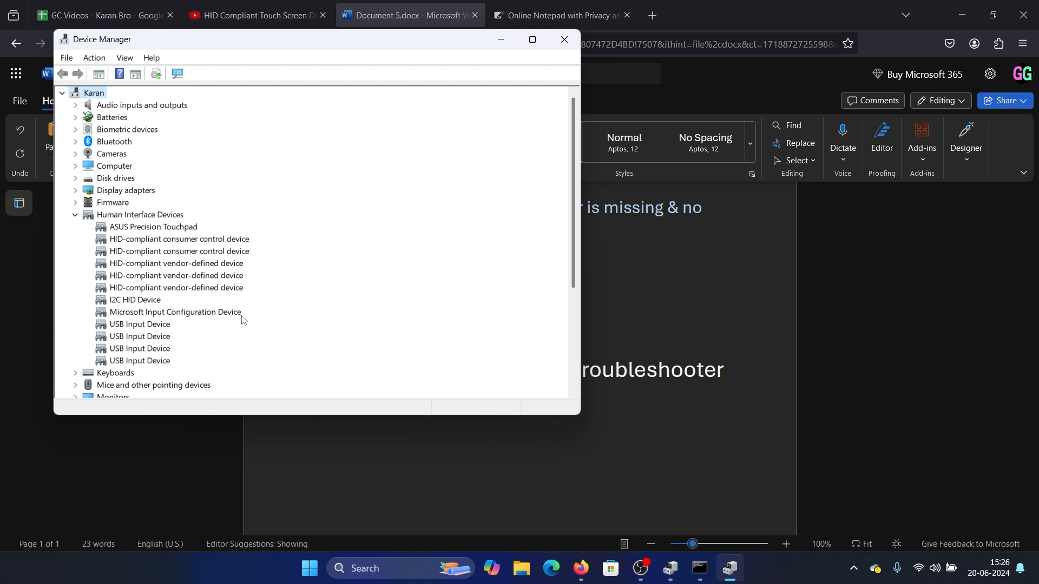
pyautogui.click(563, 39)
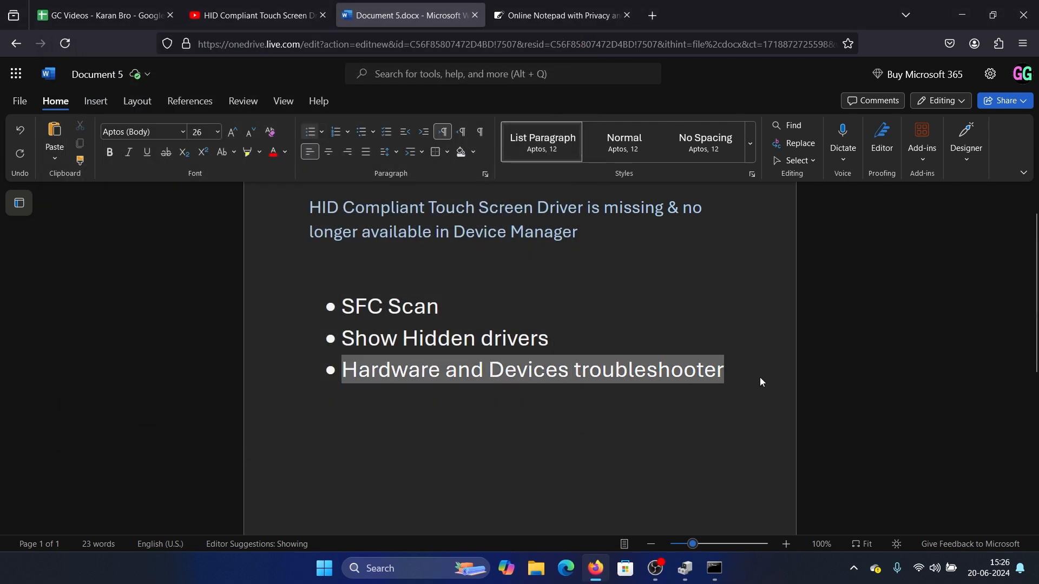
pyautogui.click(444, 462)
pyautogui.write('msdt.exe -id DeviceDiagnostic')
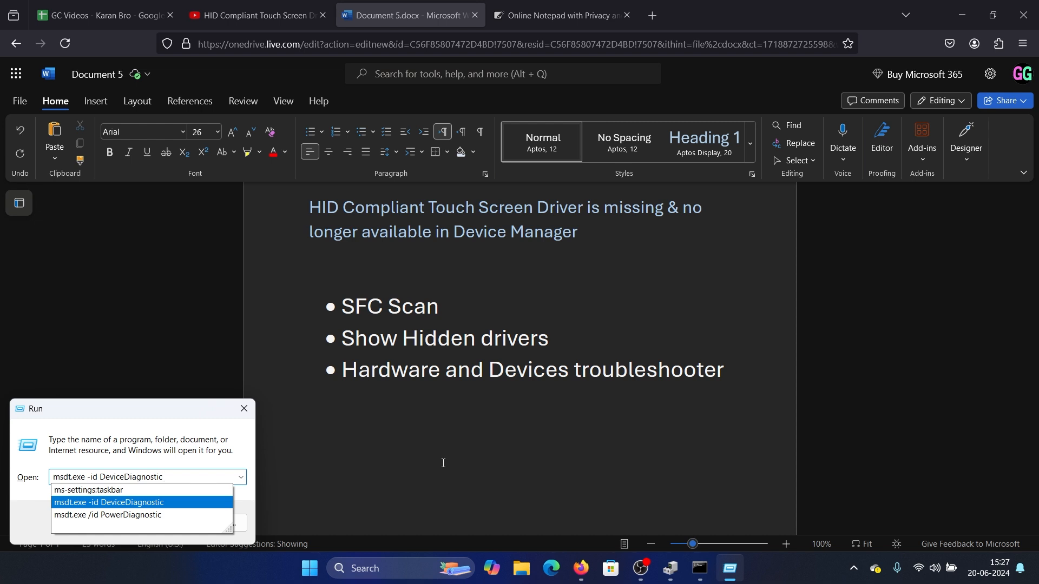
pyautogui.press('Return')
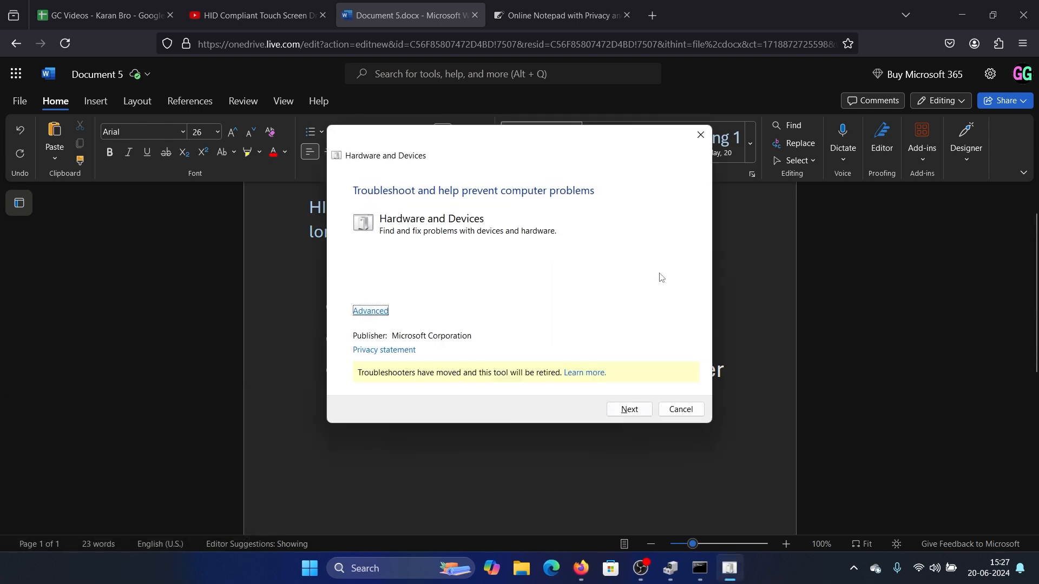
pyautogui.click(628, 409)
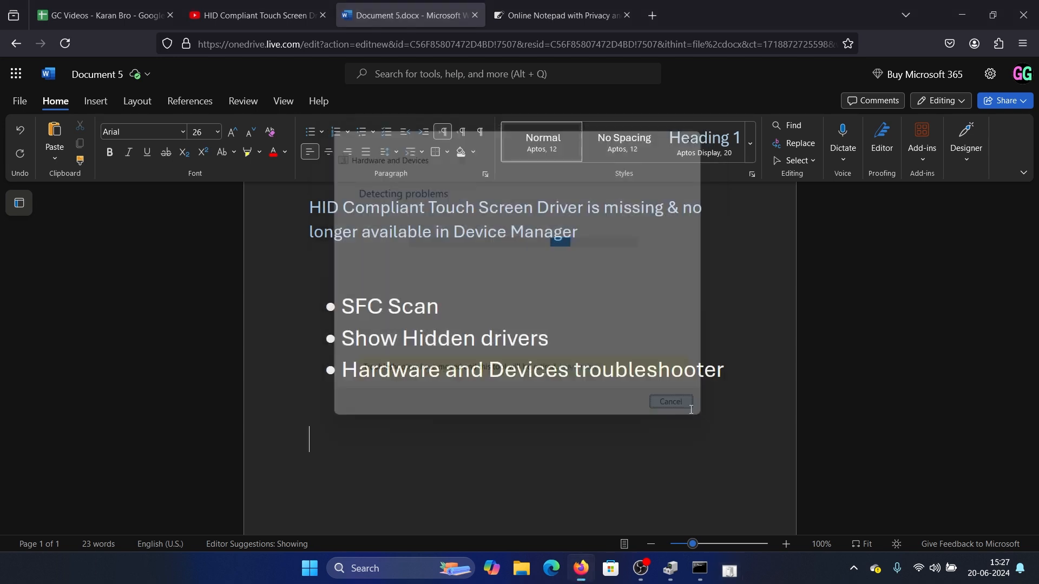
pyautogui.click(670, 402)
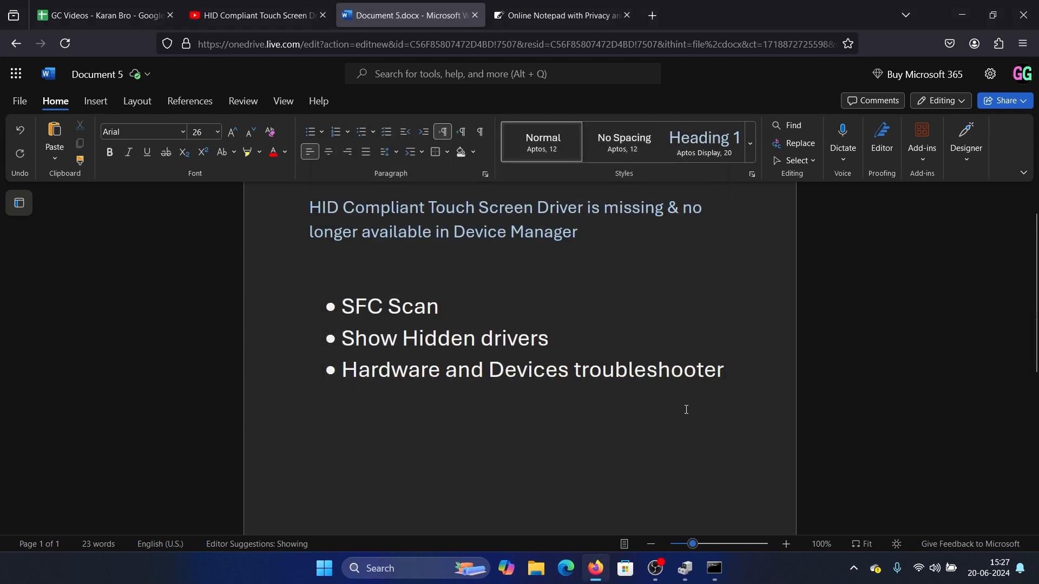